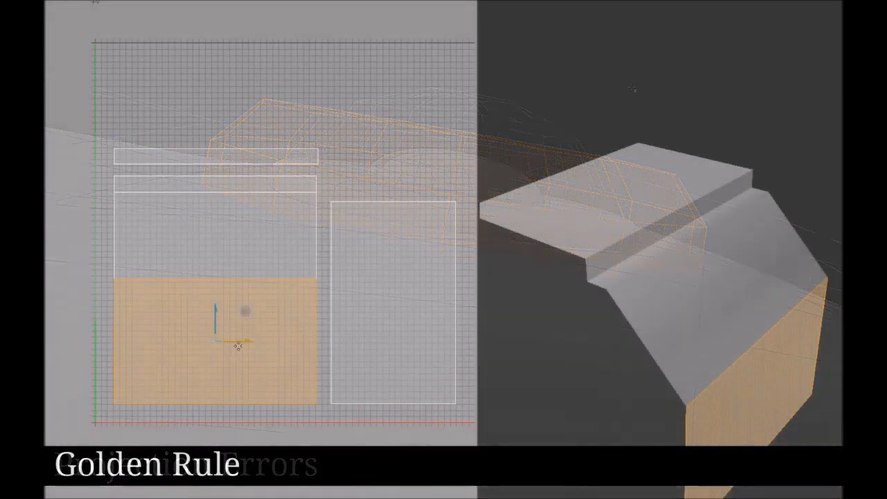
Select the mesh's top face to highlight its tall UV island on the right
click(217, 232)
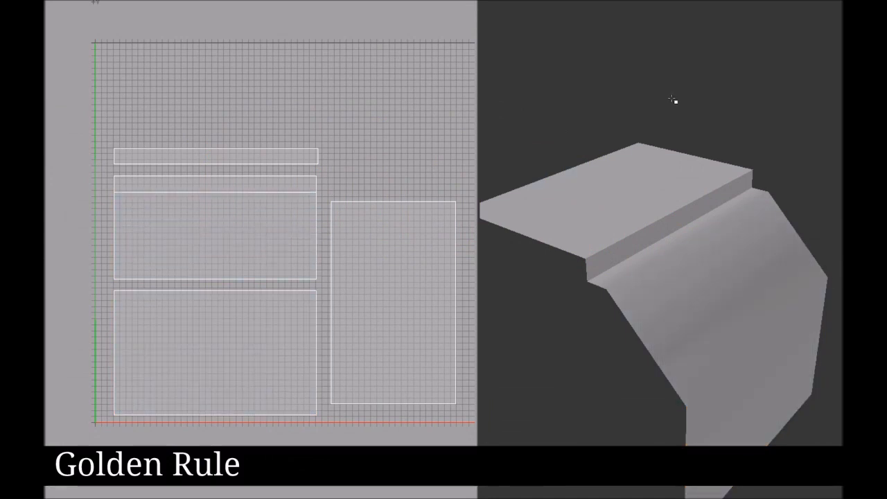
click(558, 216)
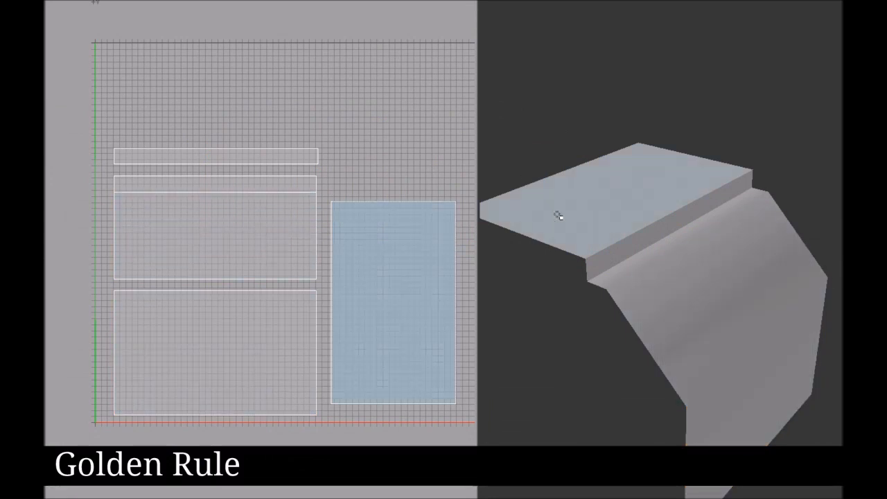